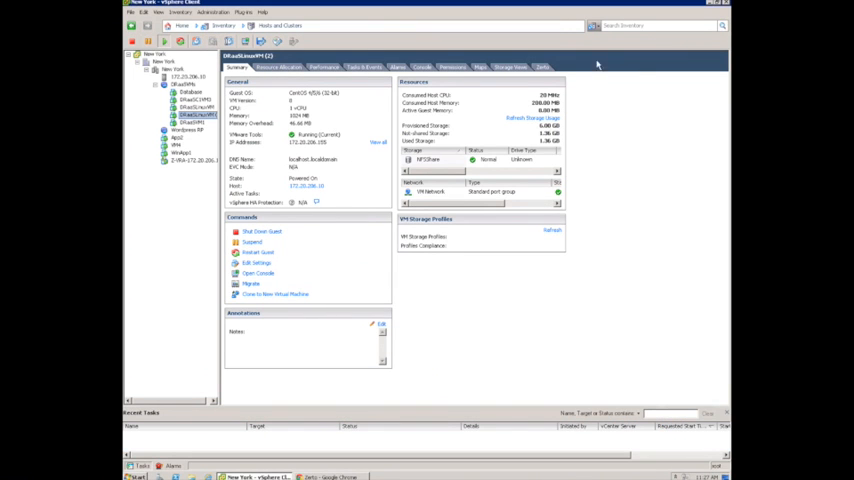
{"action": "mouse_move", "coordinate": [450, 226]}
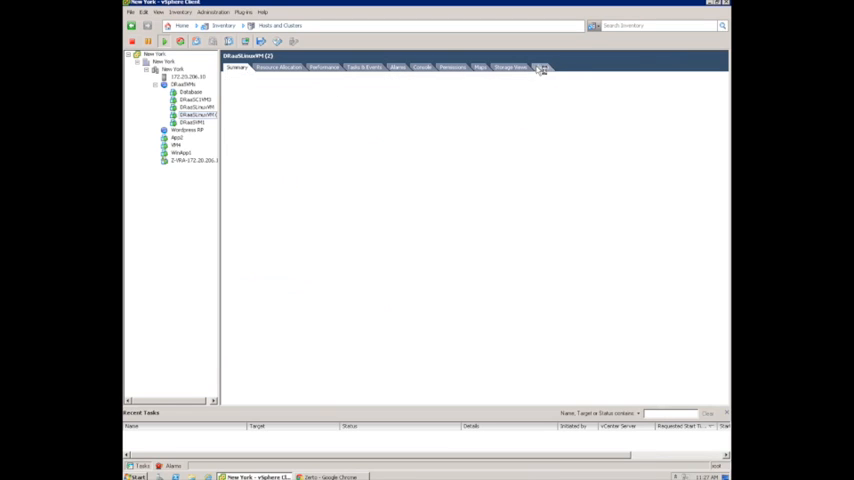
Bring up the Zerto Virtual Manager view for the Primary Site.
{"action": "left_click", "coordinate": [542, 68]}
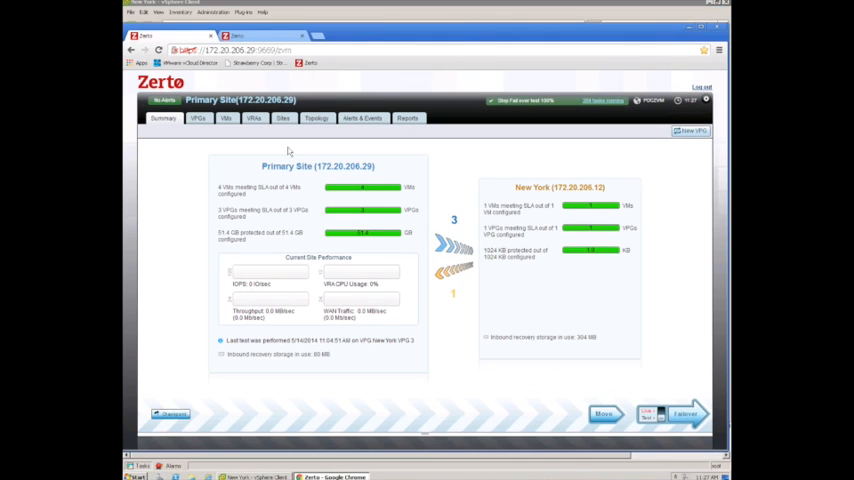
Show the New York VPG 1 details page with its protection status and VMs.
{"action": "left_click", "coordinate": [196, 118]}
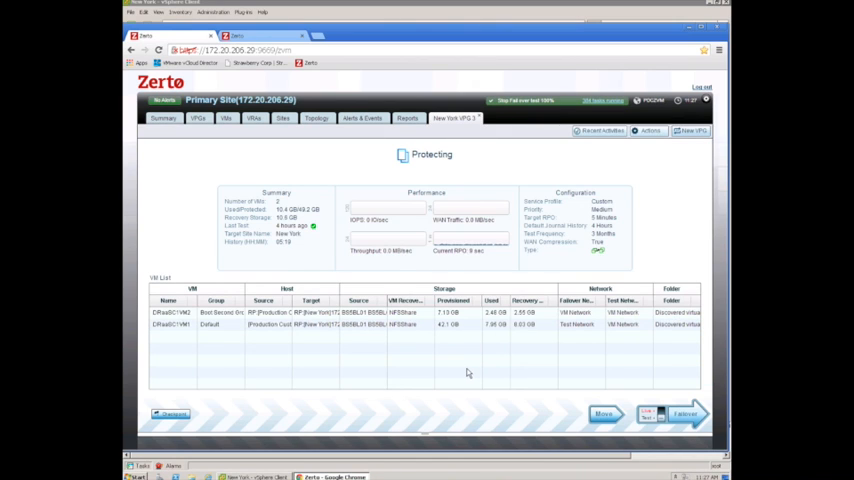
{"action": "mouse_move", "coordinate": [580, 282]}
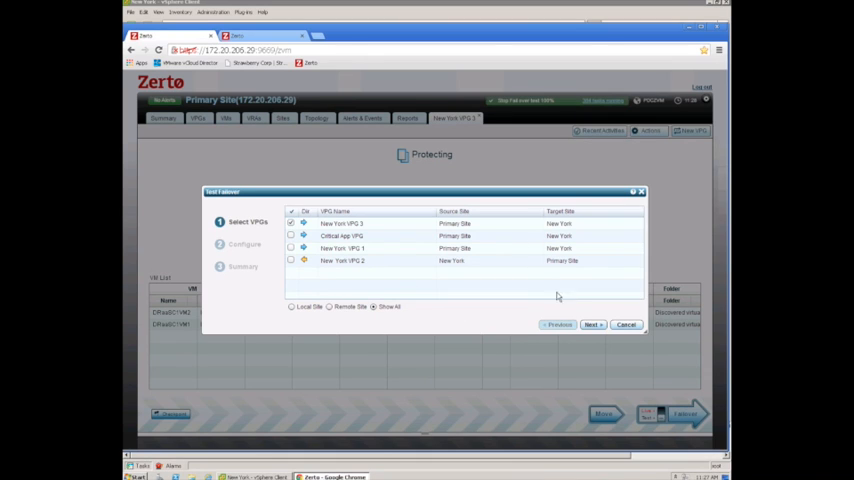
Configure the failover test to recover from a manually selected earlier checkpoint and advance the wizard.
{"action": "left_click", "coordinate": [592, 324]}
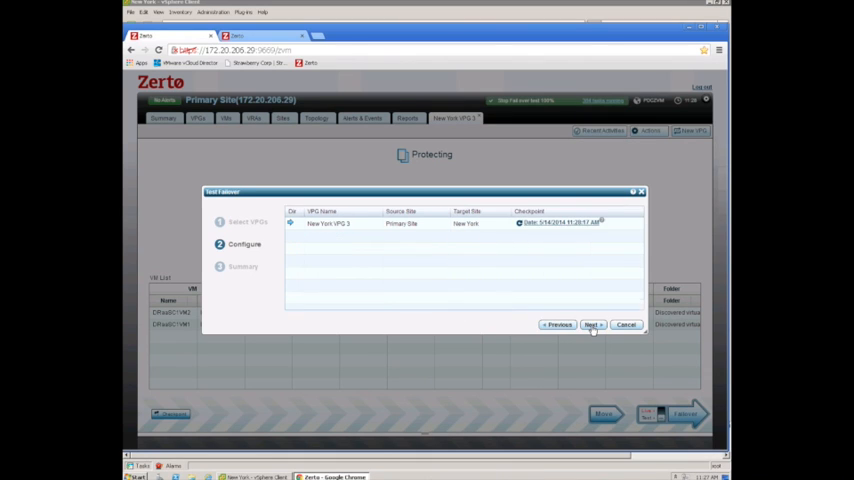
{"action": "mouse_move", "coordinate": [374, 230]}
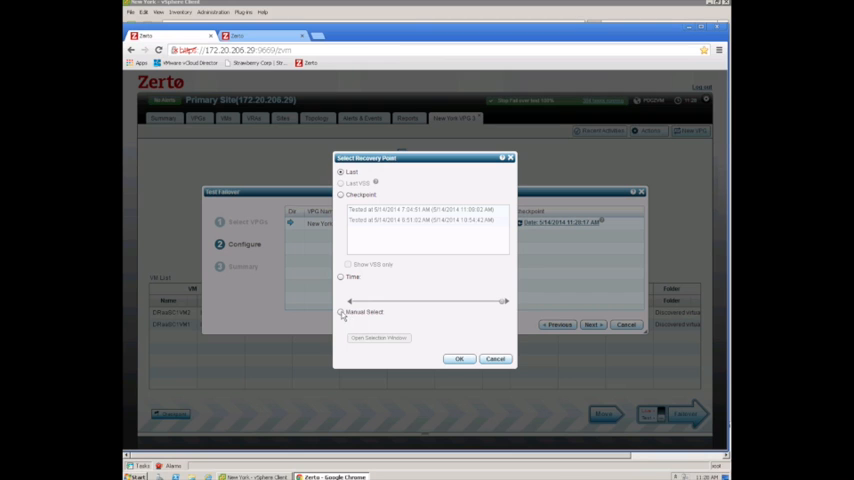
{"action": "left_click", "coordinate": [340, 312]}
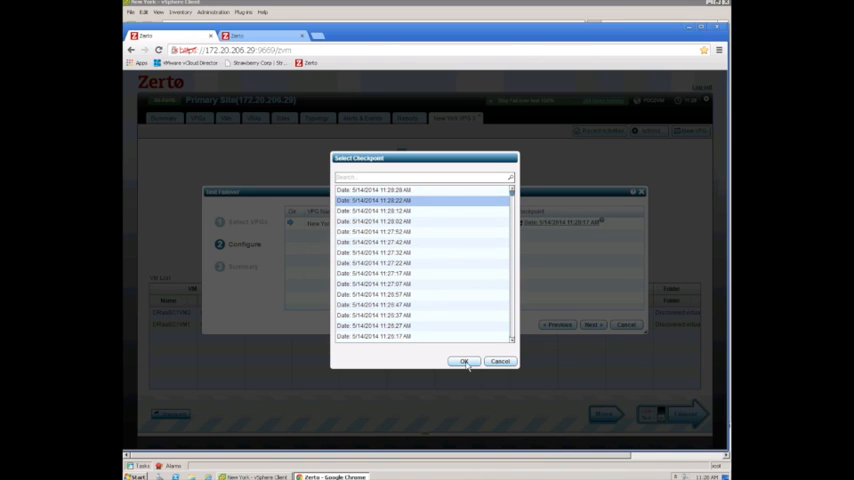
{"action": "left_click", "coordinate": [464, 360]}
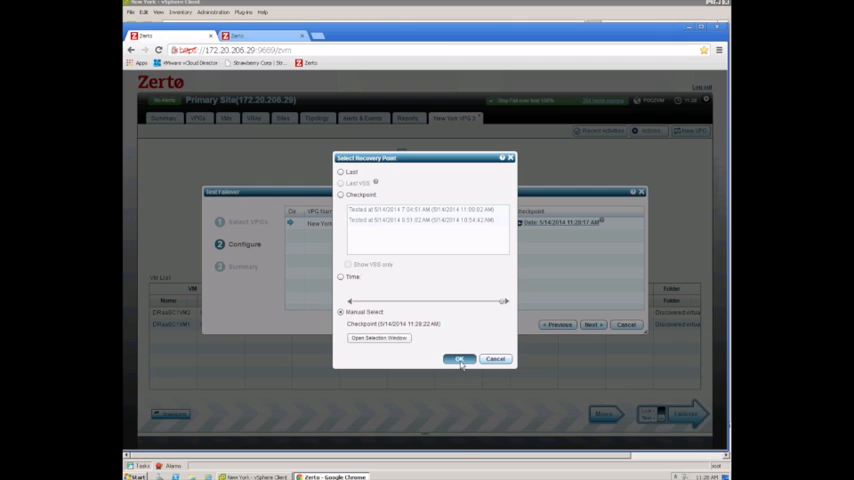
{"action": "left_click", "coordinate": [458, 360]}
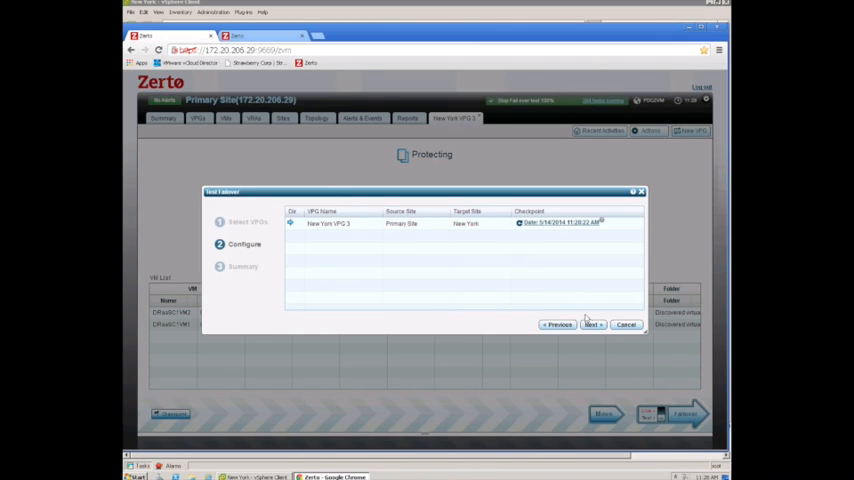
{"action": "left_click", "coordinate": [592, 324]}
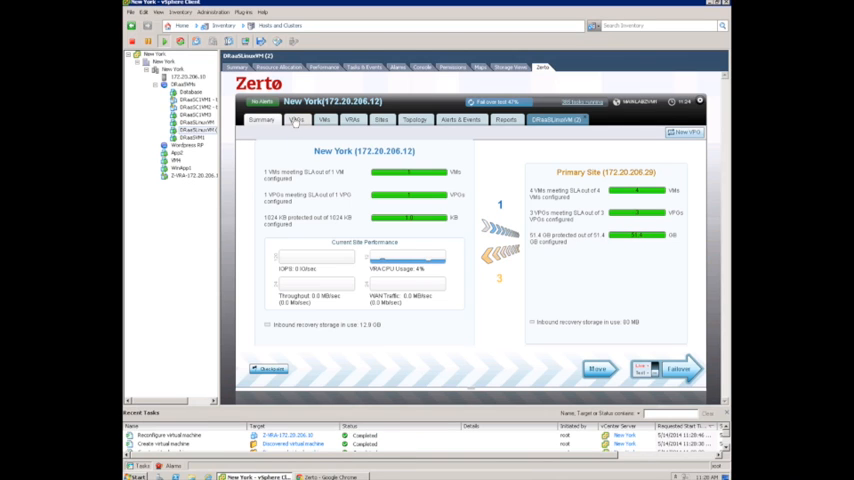
Show the list of virtual protection groups for the New York site.
{"action": "left_click", "coordinate": [296, 120]}
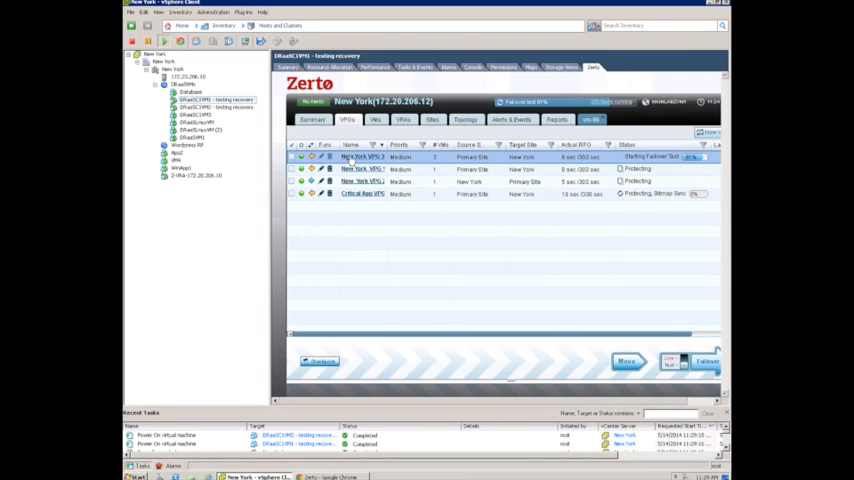
Show the details of New York VPG 1 while its failover test is running.
{"action": "left_click", "coordinate": [360, 156]}
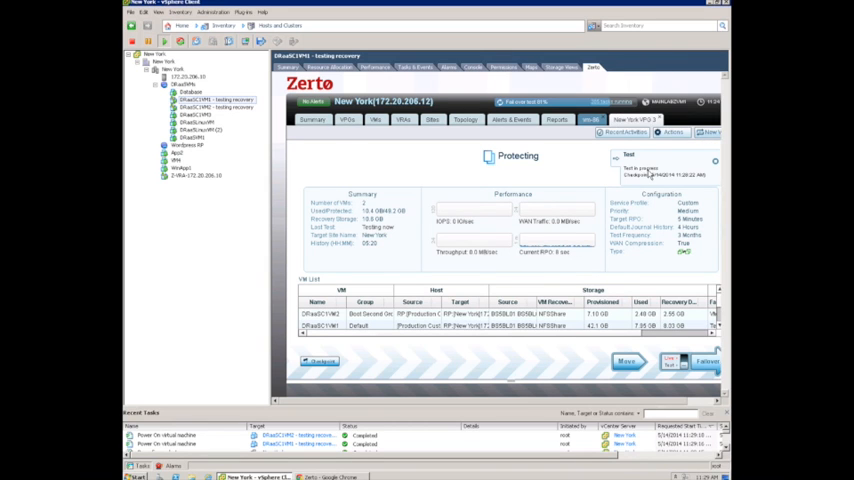
{"action": "mouse_move", "coordinate": [222, 130]}
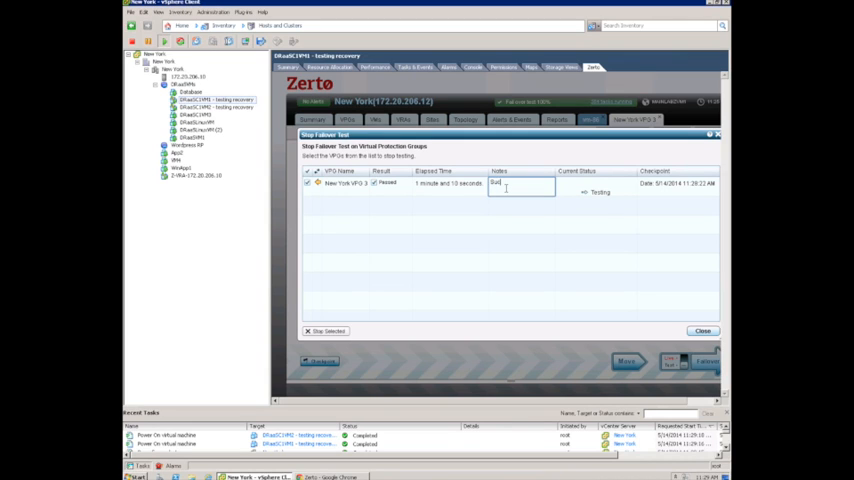
{"action": "type", "text": "Successful"}
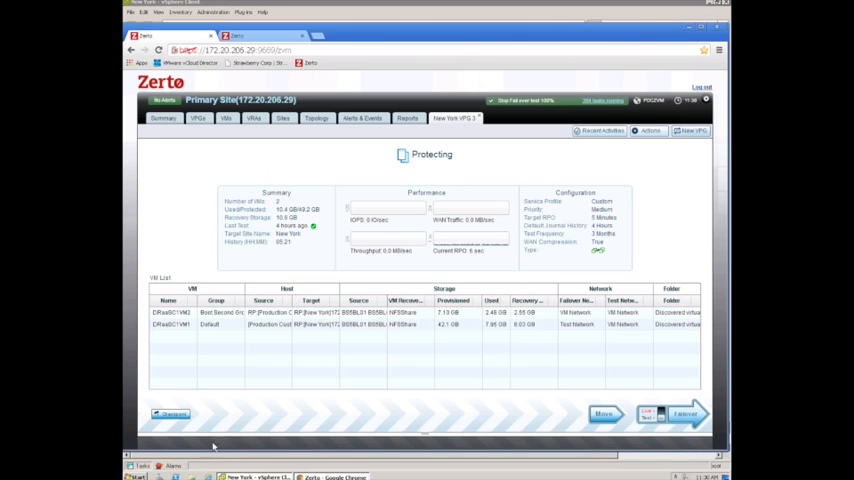
{"action": "mouse_move", "coordinate": [396, 276]}
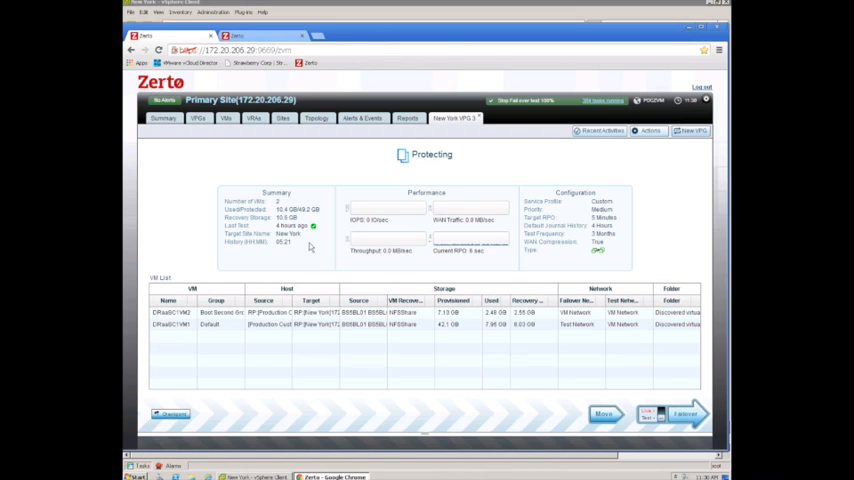
{"action": "mouse_move", "coordinate": [474, 252]}
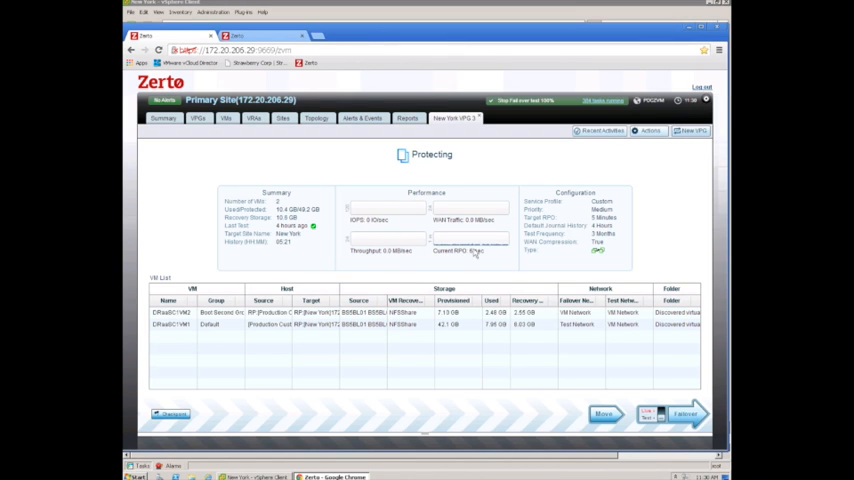